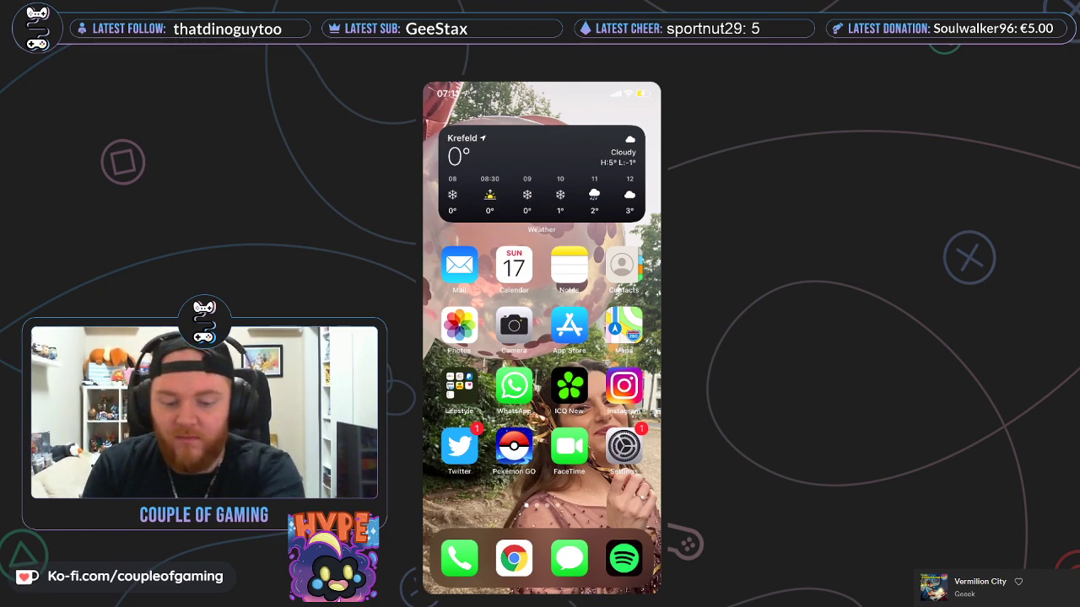
# Step: Launch Pokémon GO from the iOS home screen and open the CP 272 Glameow encounter
pyautogui.click(513, 448)
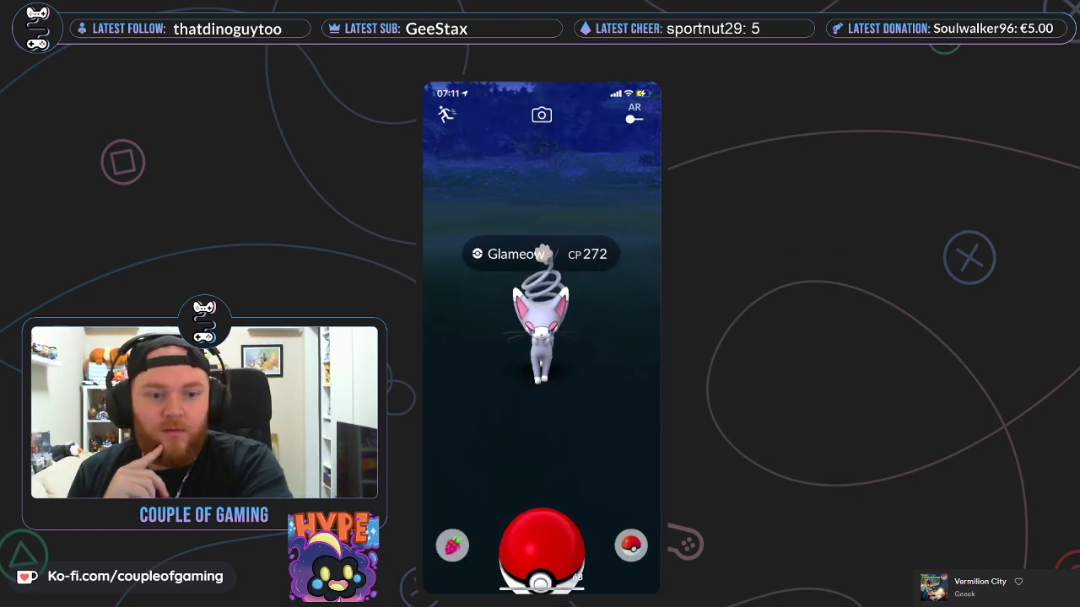
# Step: Leave the Glameow and start an encounter with the wild Buizel
pyautogui.click(539, 549)
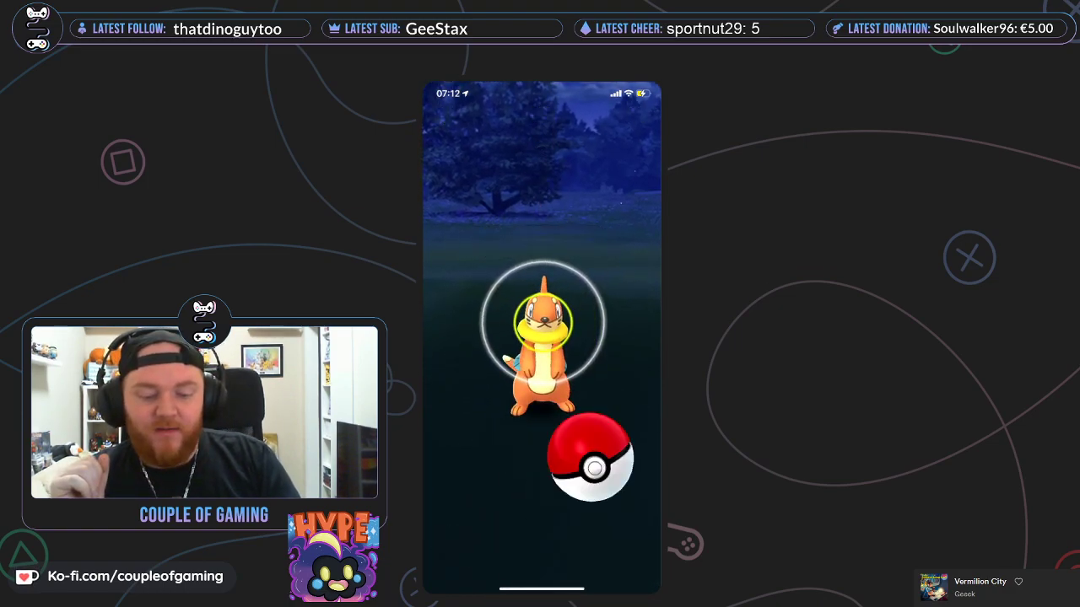
# Step: Catch the Buizel with a Great curveball throw for 270 XP
pyautogui.click(591, 460)
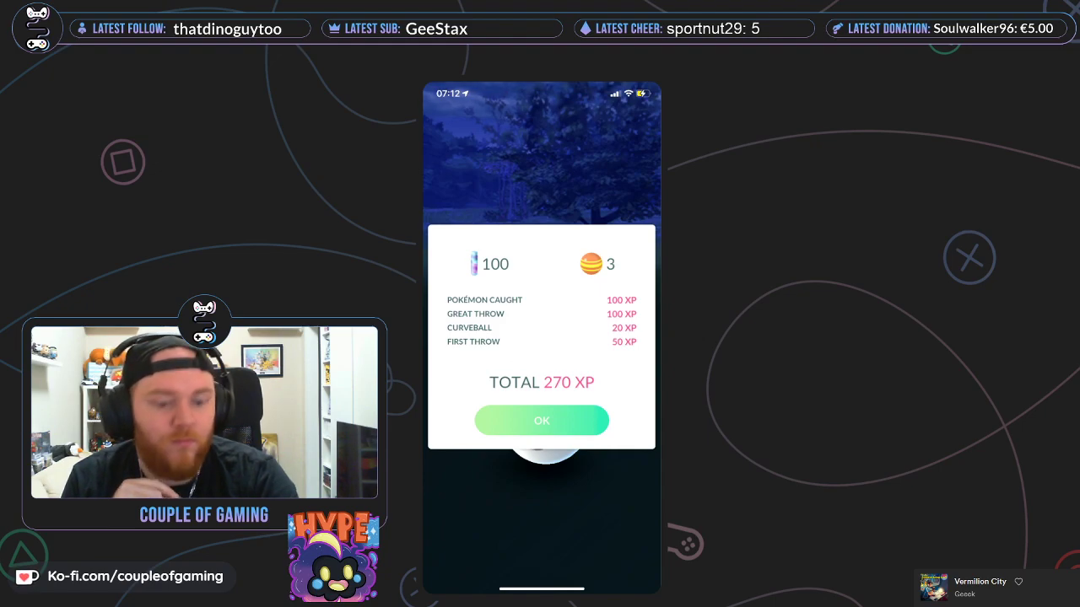
# Step: Dismiss the Buizel rewards, catch Piplup, and accept its 270 XP rewards back to the map
pyautogui.click(540, 420)
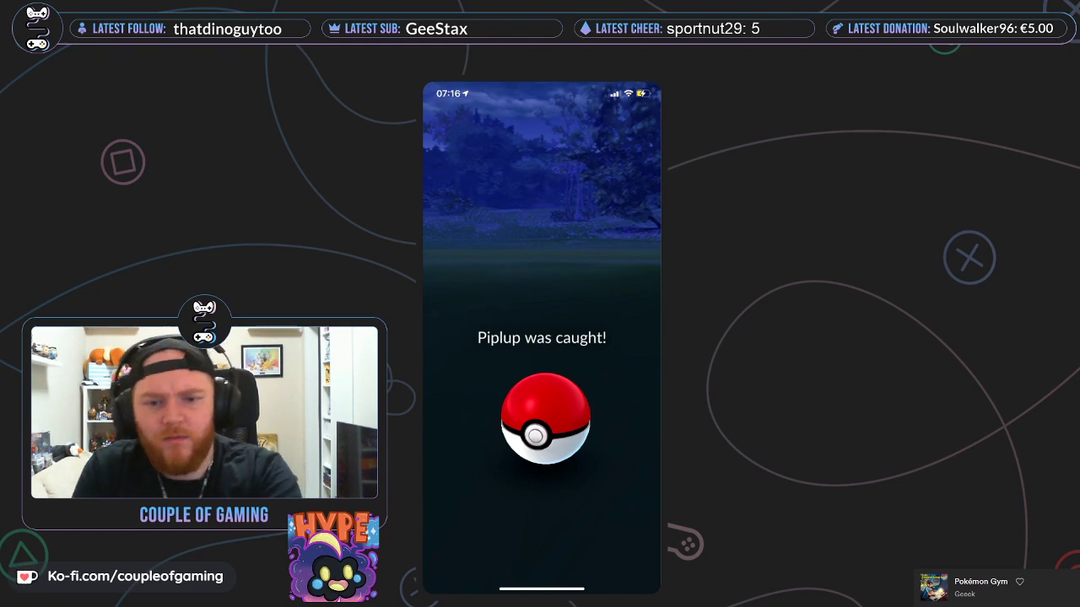
pyautogui.click(541, 413)
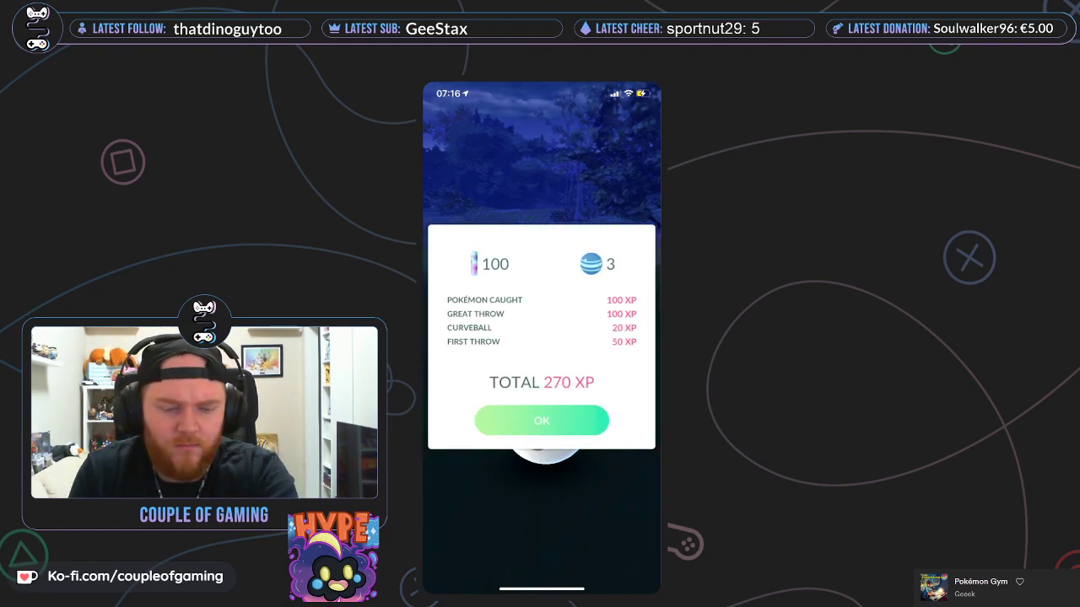
pyautogui.click(541, 420)
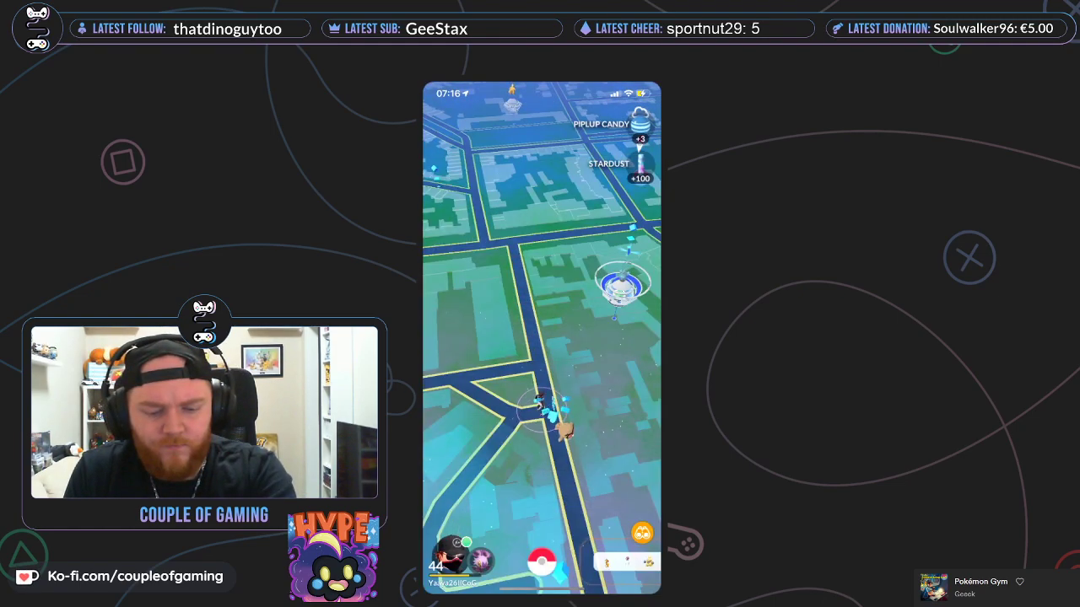